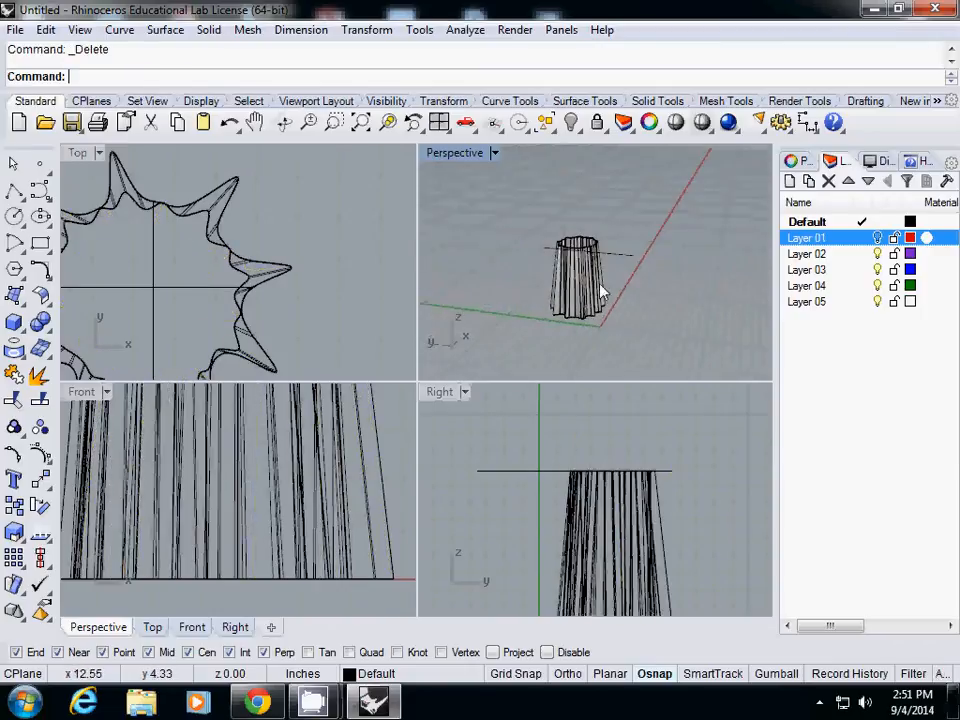
{"action": "mouse_move", "coordinate": [536, 224]}
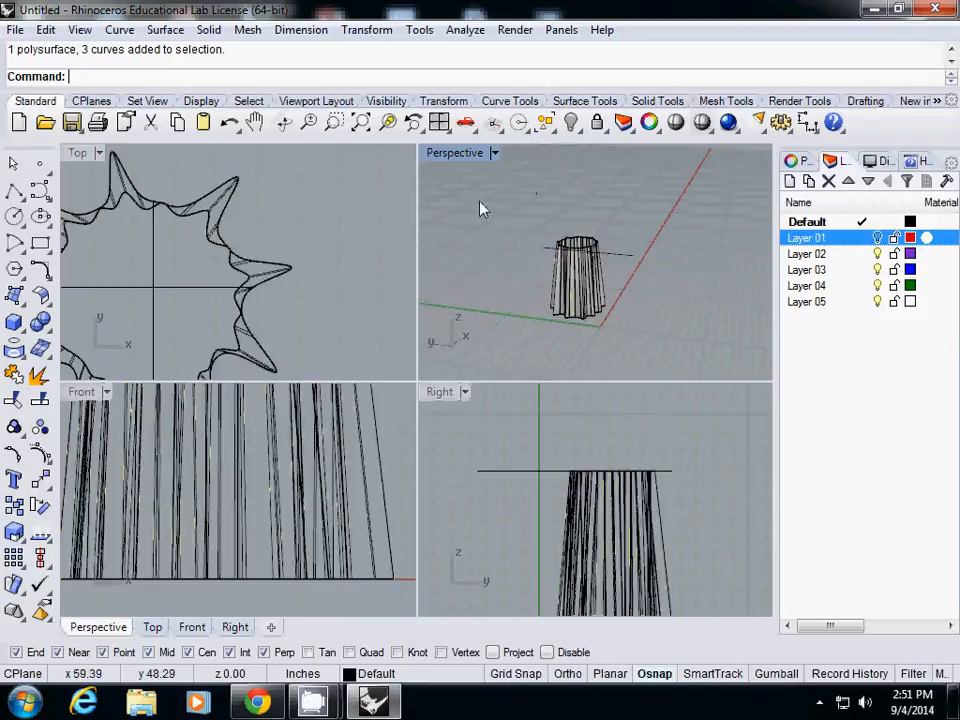
{"action": "mouse_move", "coordinate": [508, 276]}
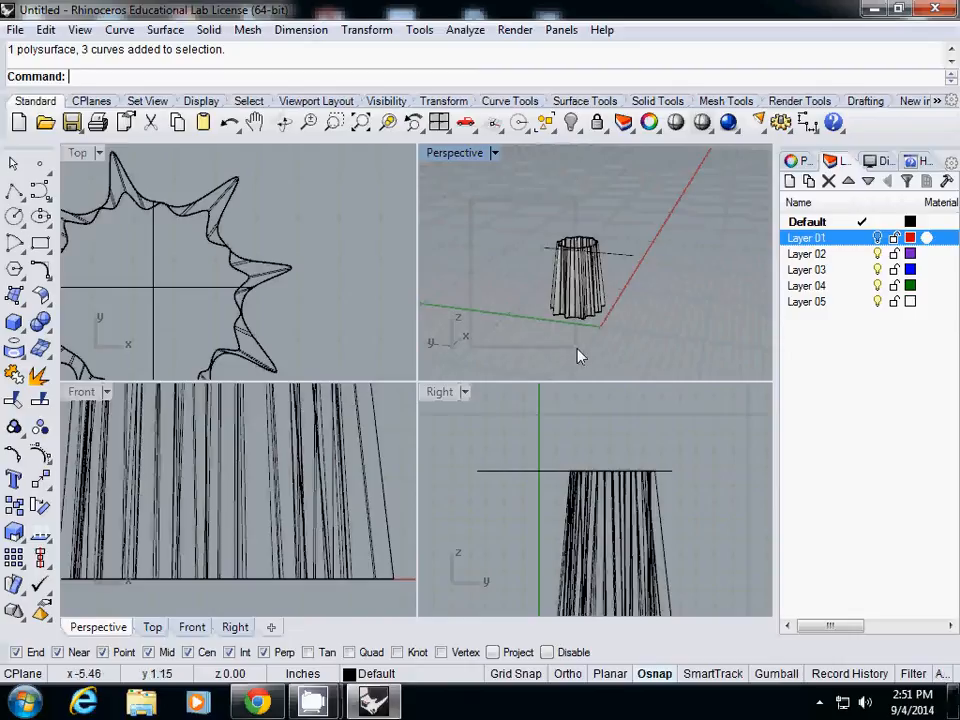
{"action": "mouse_move", "coordinate": [684, 352]}
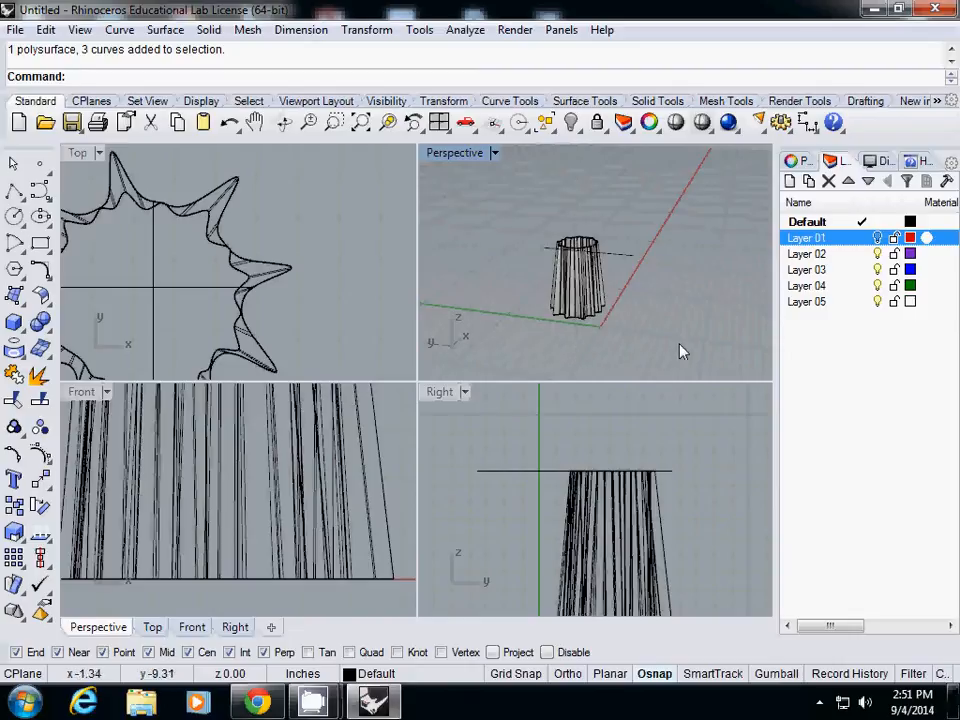
{"action": "mouse_move", "coordinate": [630, 244]}
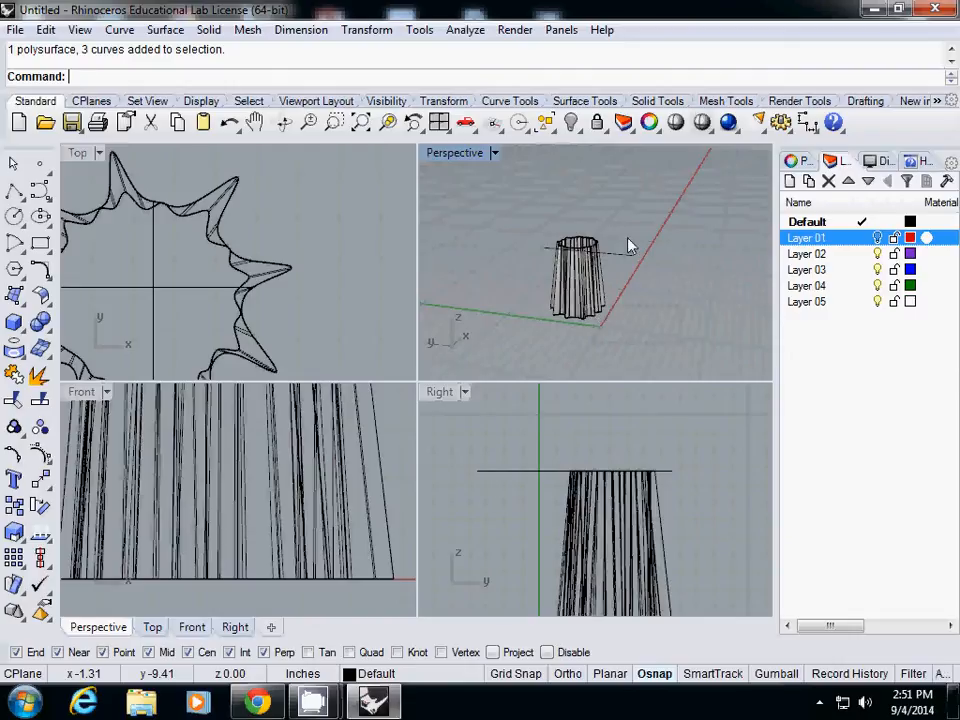
{"action": "mouse_move", "coordinate": [620, 242]}
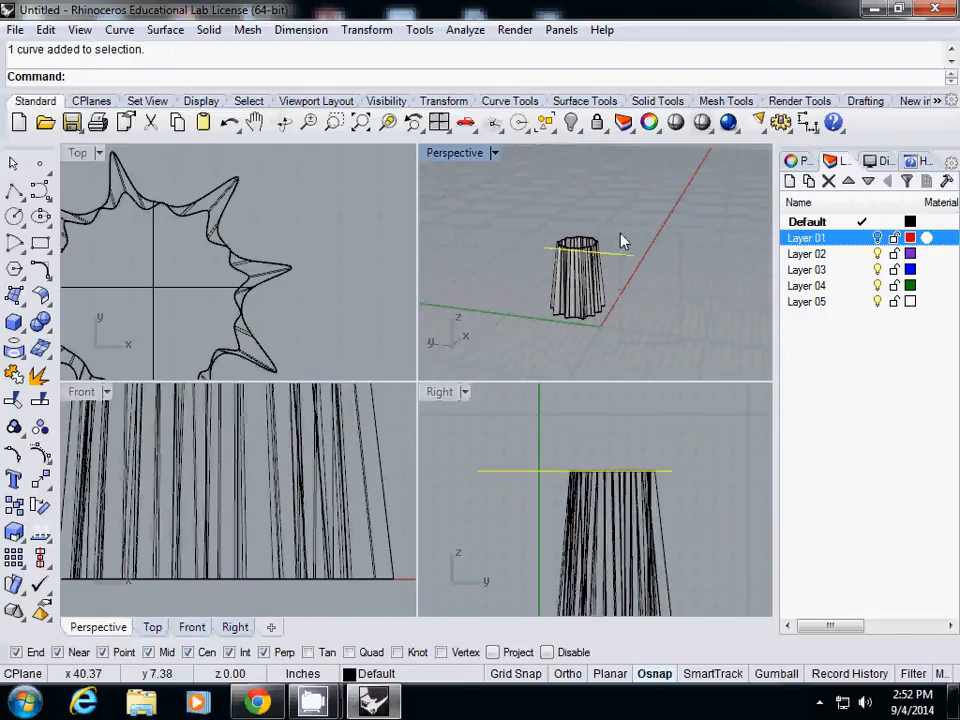
{"action": "mouse_move", "coordinate": [636, 216]}
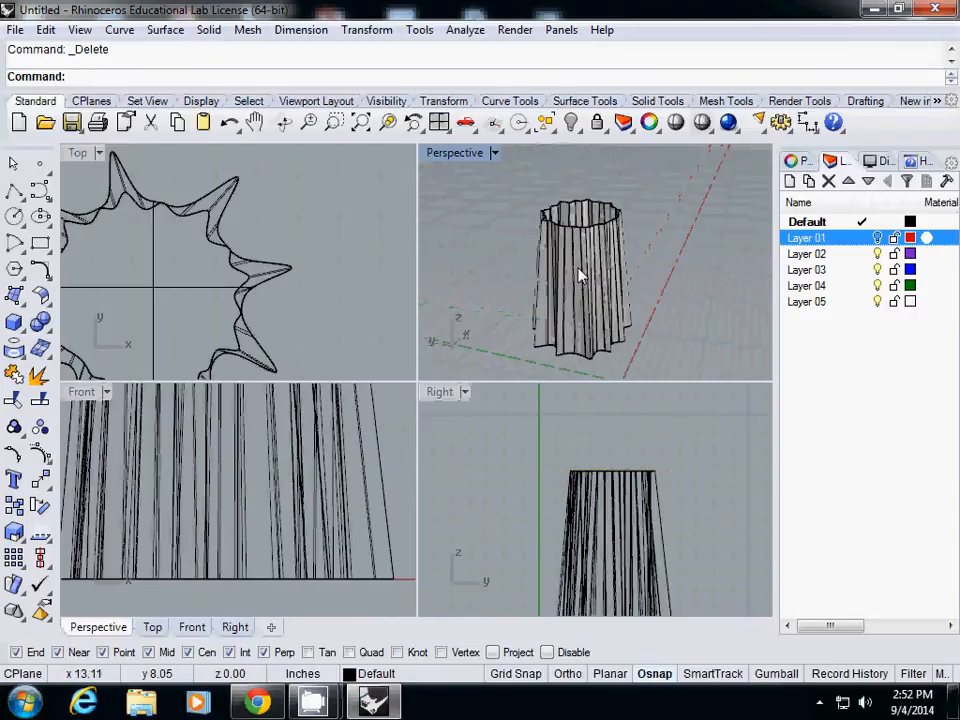
Extract silhouette outline curves from the fluted column's surfaces
{"action": "left_click", "coordinate": [580, 276]}
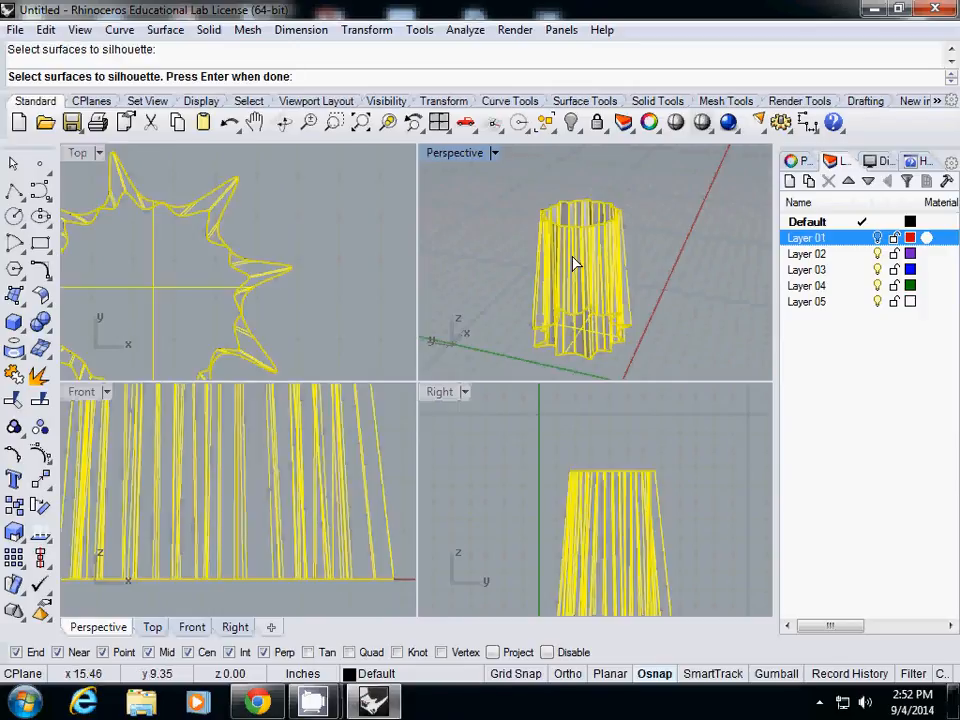
{"action": "key", "text": "Enter"}
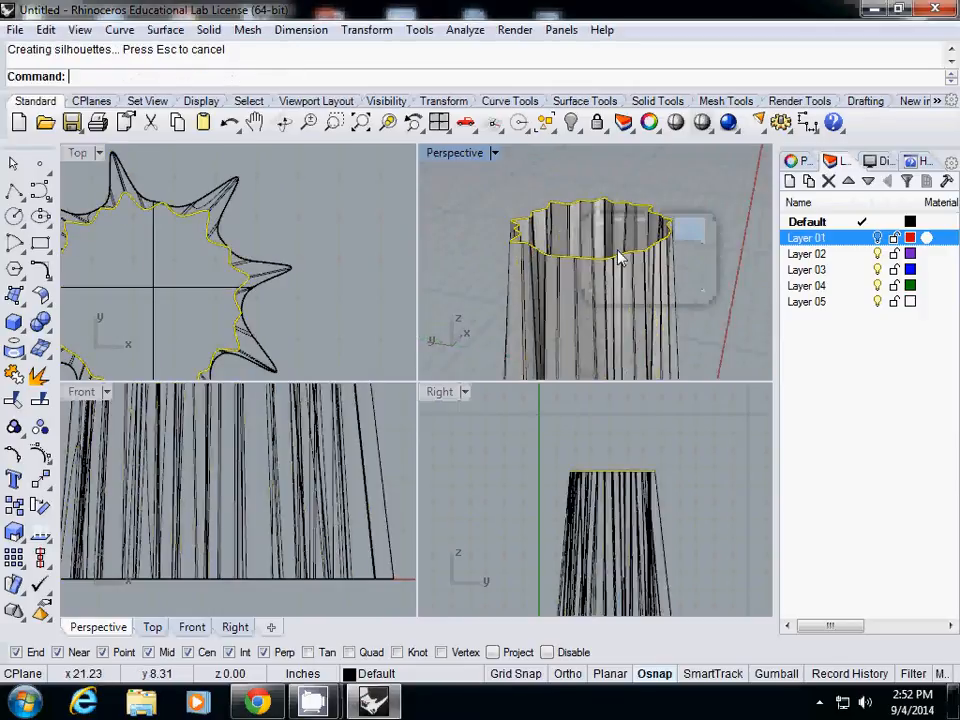
Cap the column's top with a Planar Curves surface from the silhouette outline
{"action": "left_click", "coordinate": [164, 30]}
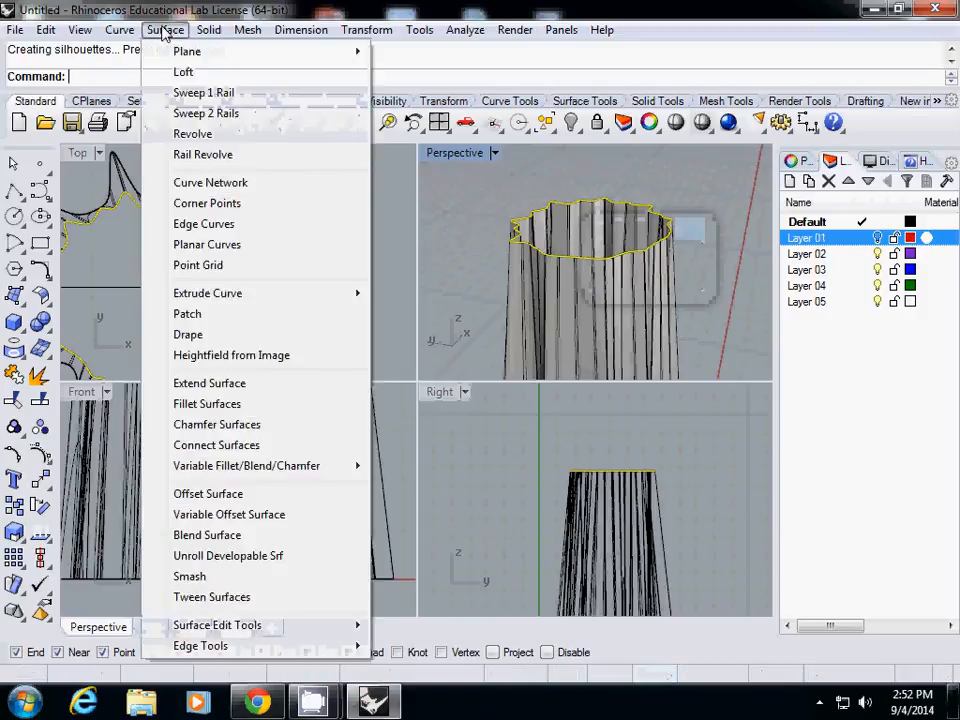
{"action": "left_click", "coordinate": [208, 30]}
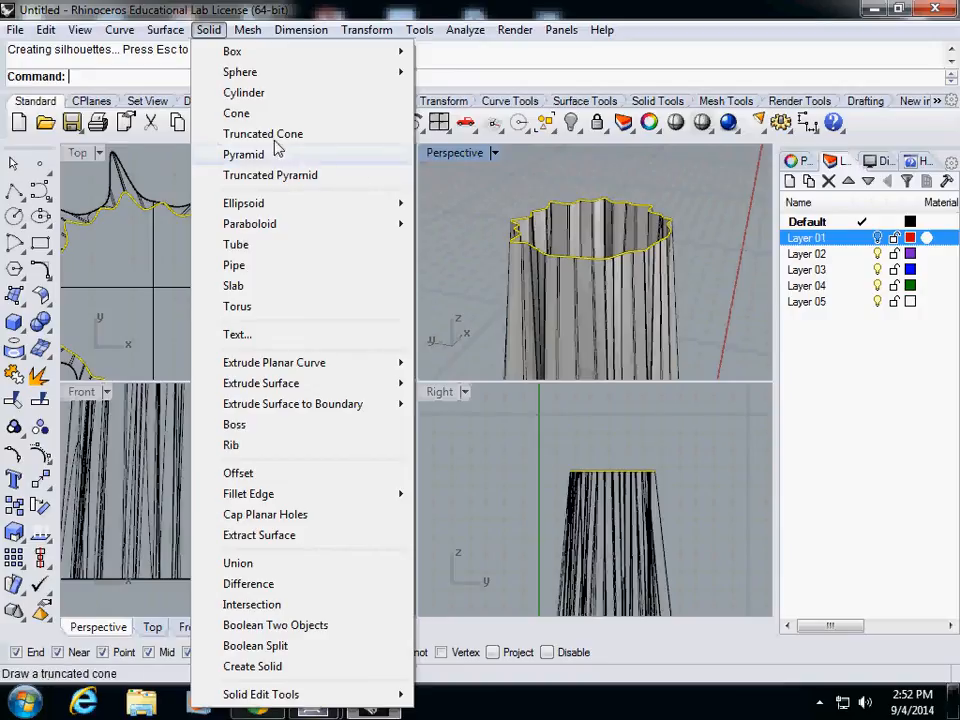
{"action": "mouse_move", "coordinate": [280, 150]}
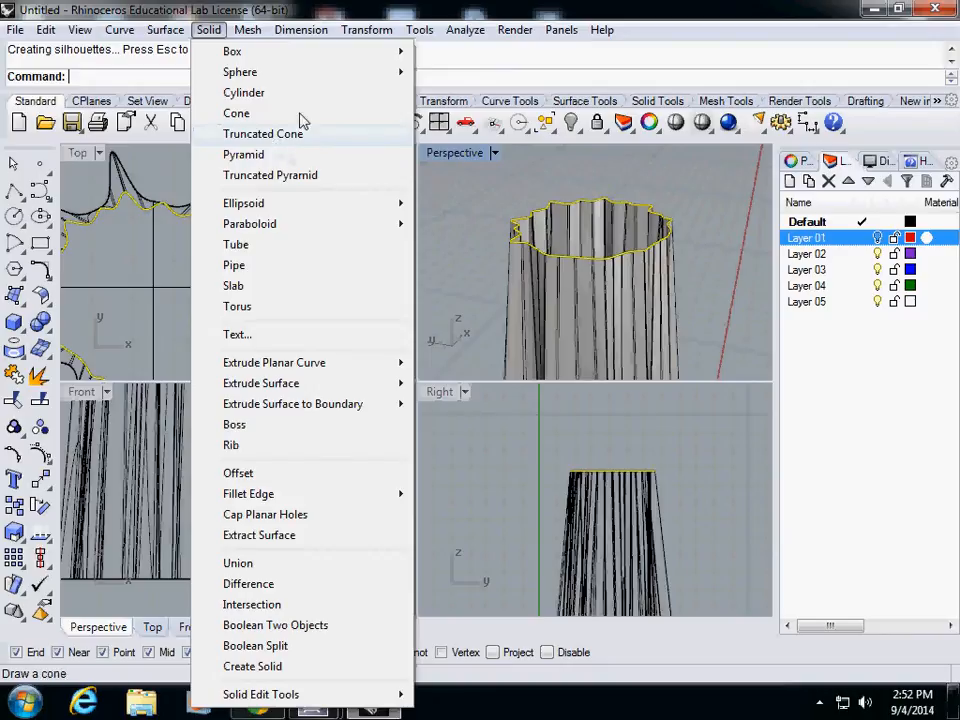
{"action": "left_click", "coordinate": [164, 30]}
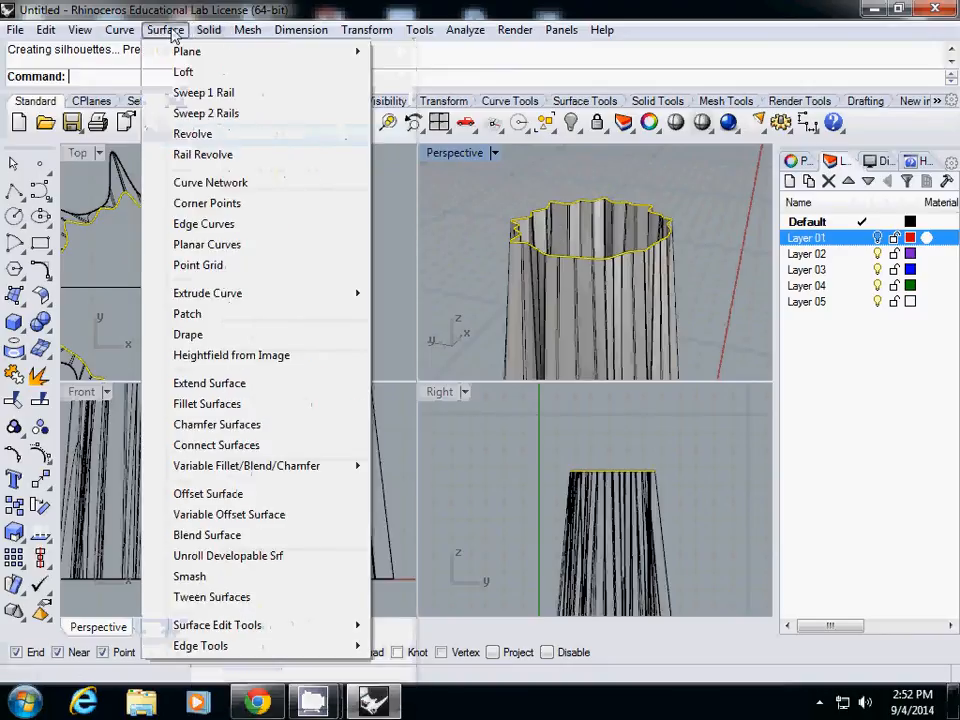
{"action": "mouse_move", "coordinate": [208, 244]}
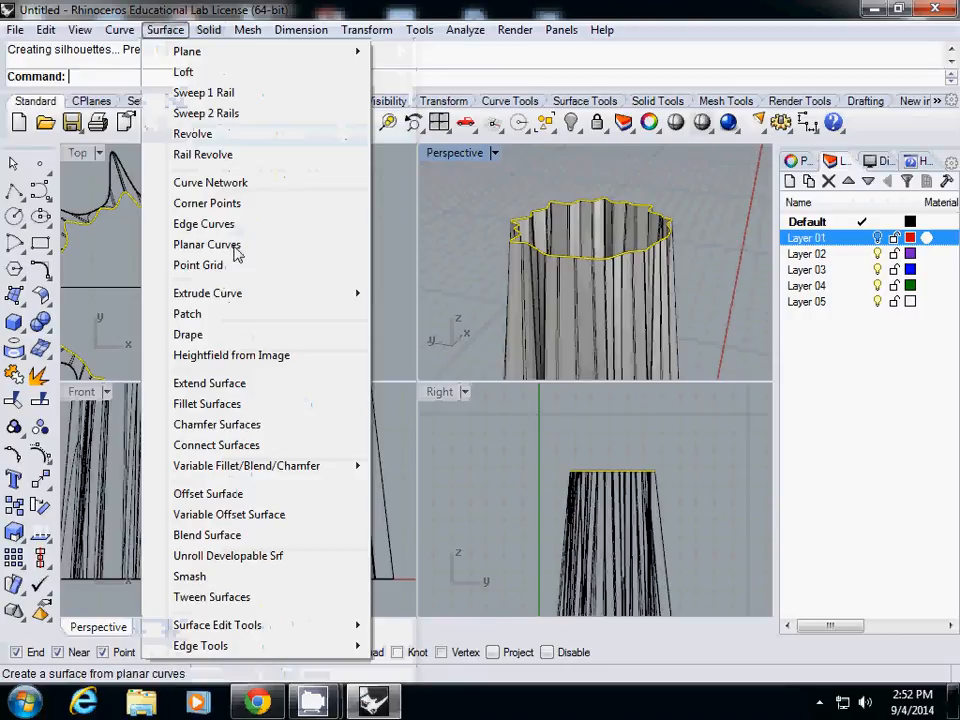
{"action": "left_click", "coordinate": [208, 244]}
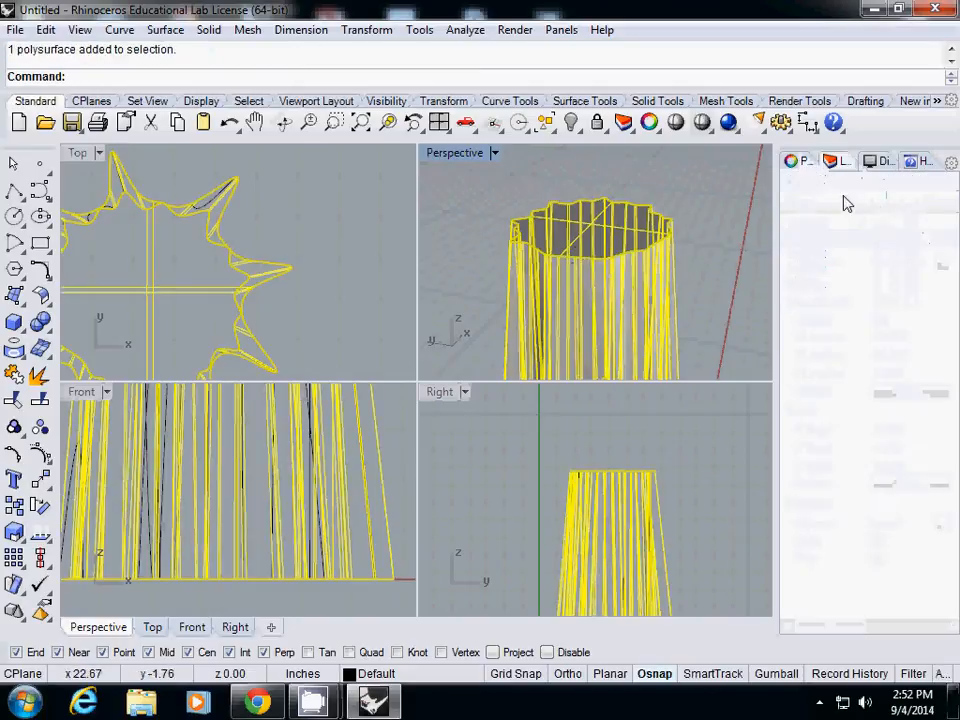
Select the capped column part and orbit to view the column's base
{"action": "left_click", "coordinate": [800, 160]}
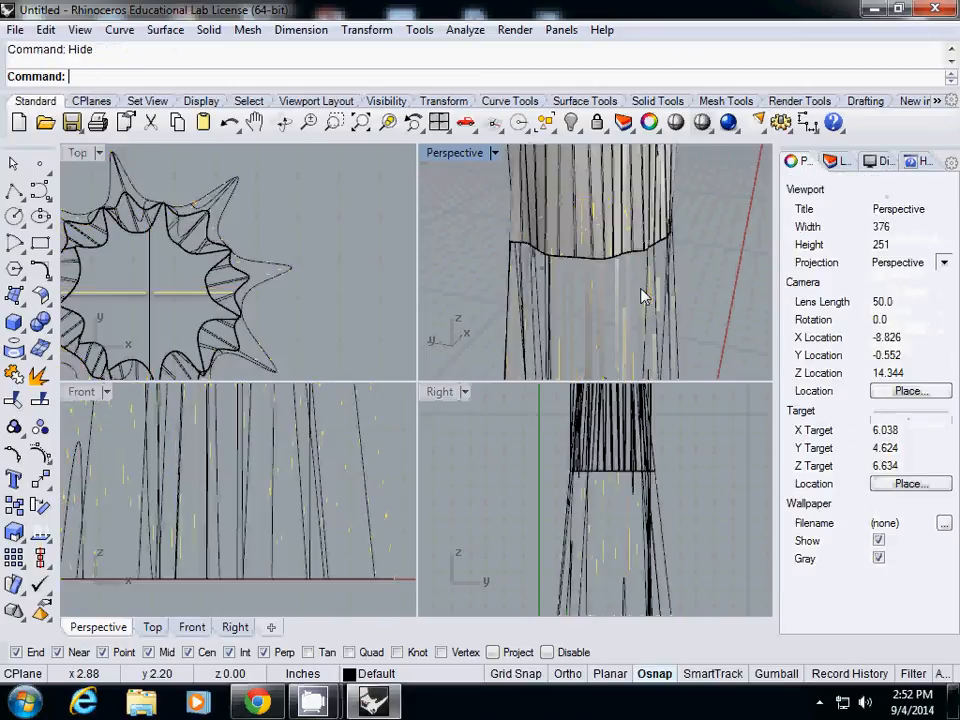
{"action": "left_click_drag", "start_coordinate": [640, 296], "coordinate": [504, 200]}
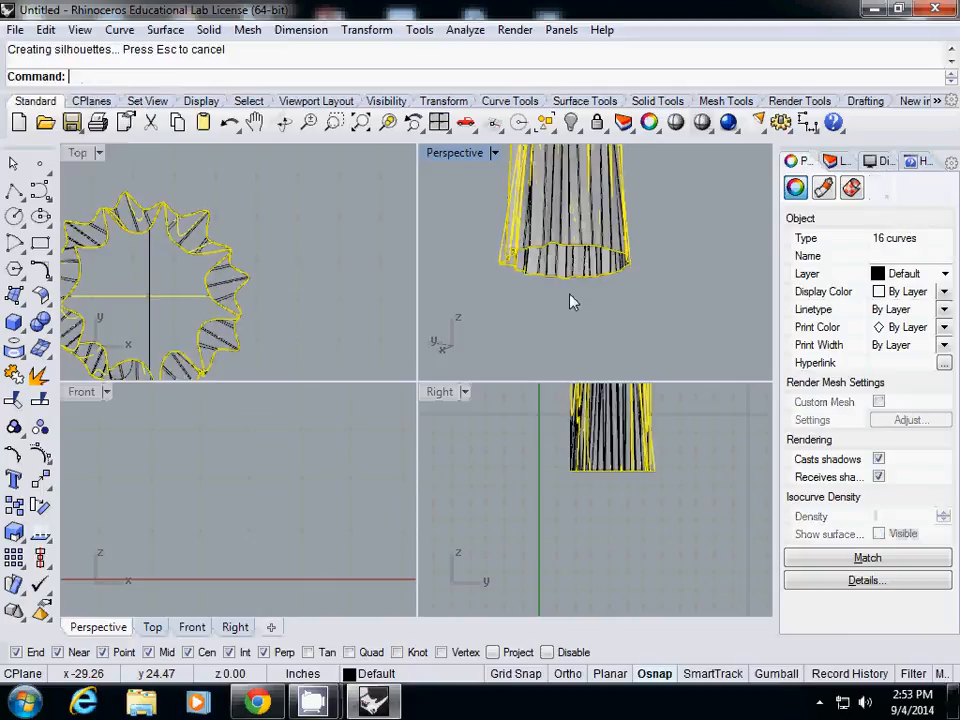
Select the next column part's surfaces and start joining them into one polysurface
{"action": "left_click", "coordinate": [576, 282]}
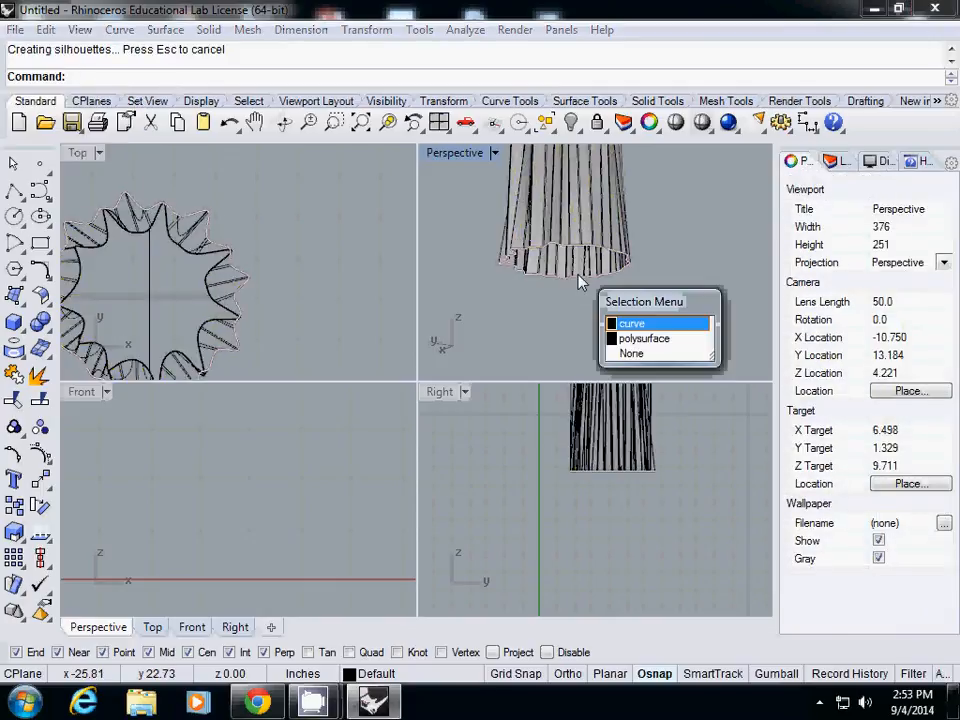
{"action": "left_click", "coordinate": [164, 30]}
{"action": "type", "text": "Join"}
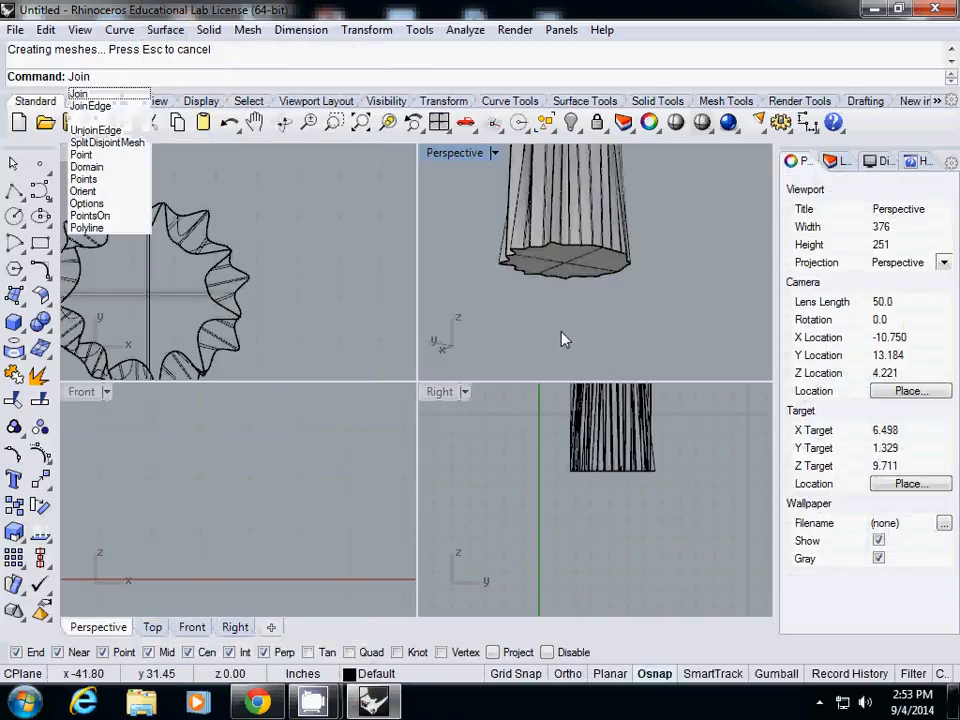
{"action": "left_click", "coordinate": [78, 94]}
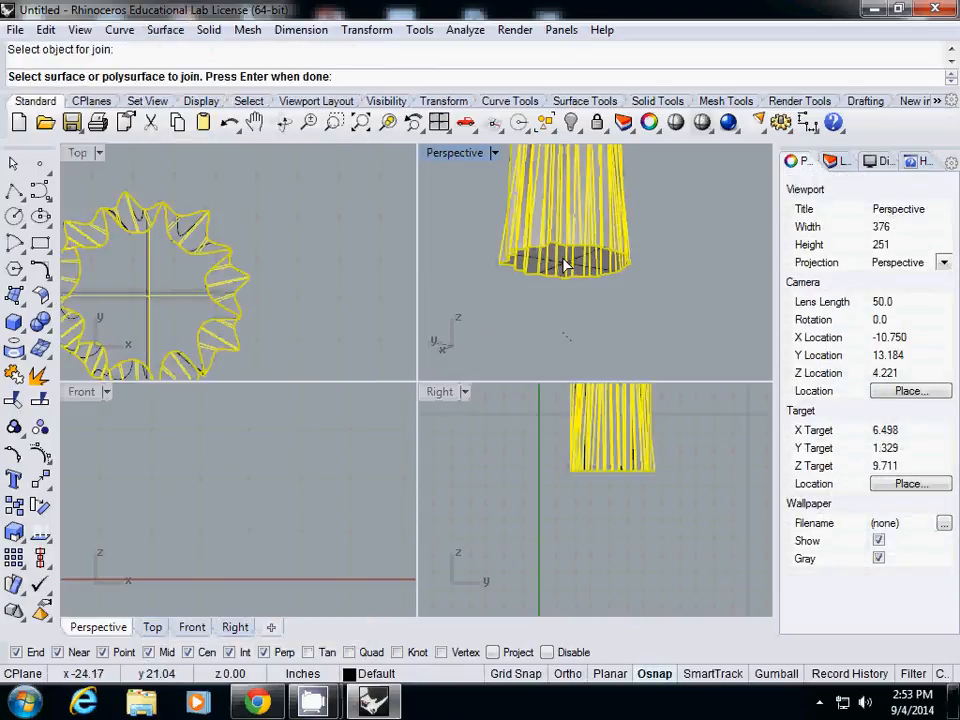